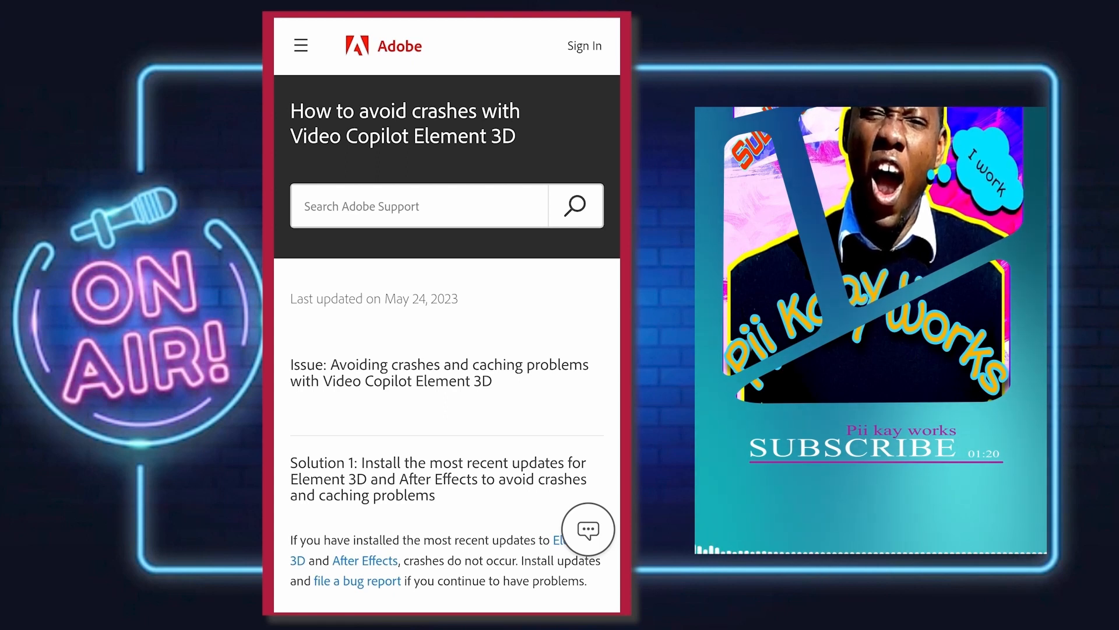
Read down to Solution 2 and follow the 'here' link to Video Copilot's troubleshooting information.
scroll(down, 3)
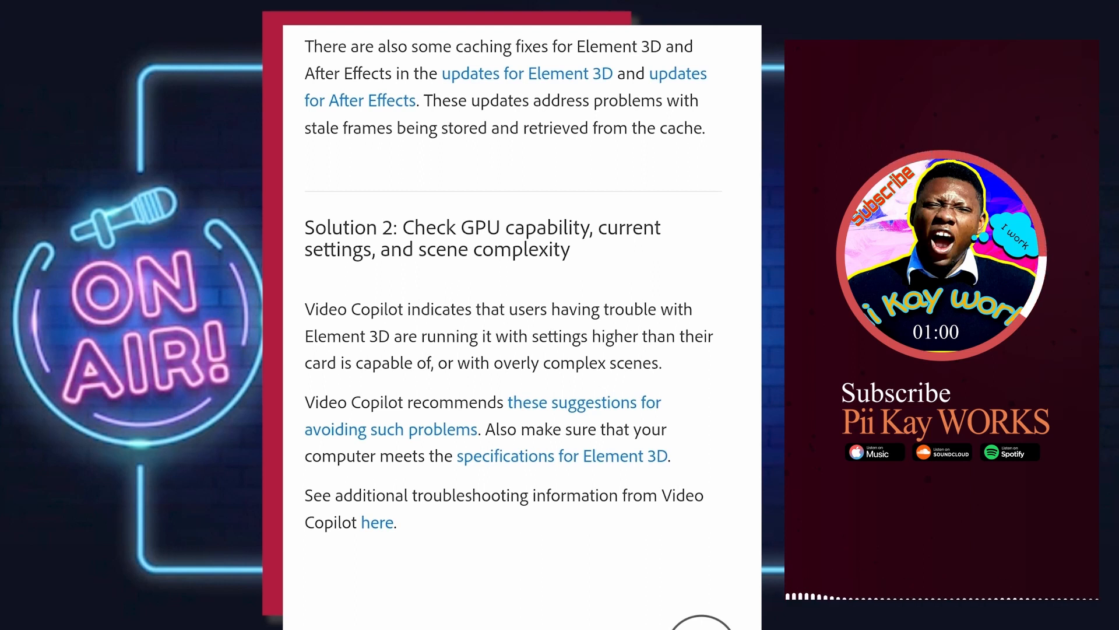
click(378, 522)
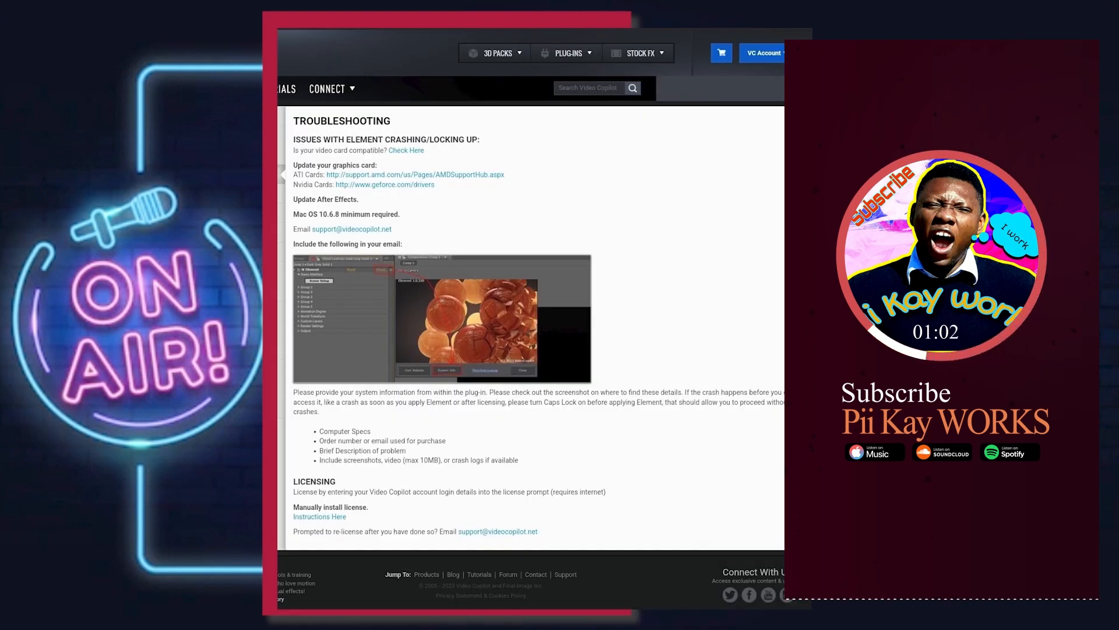